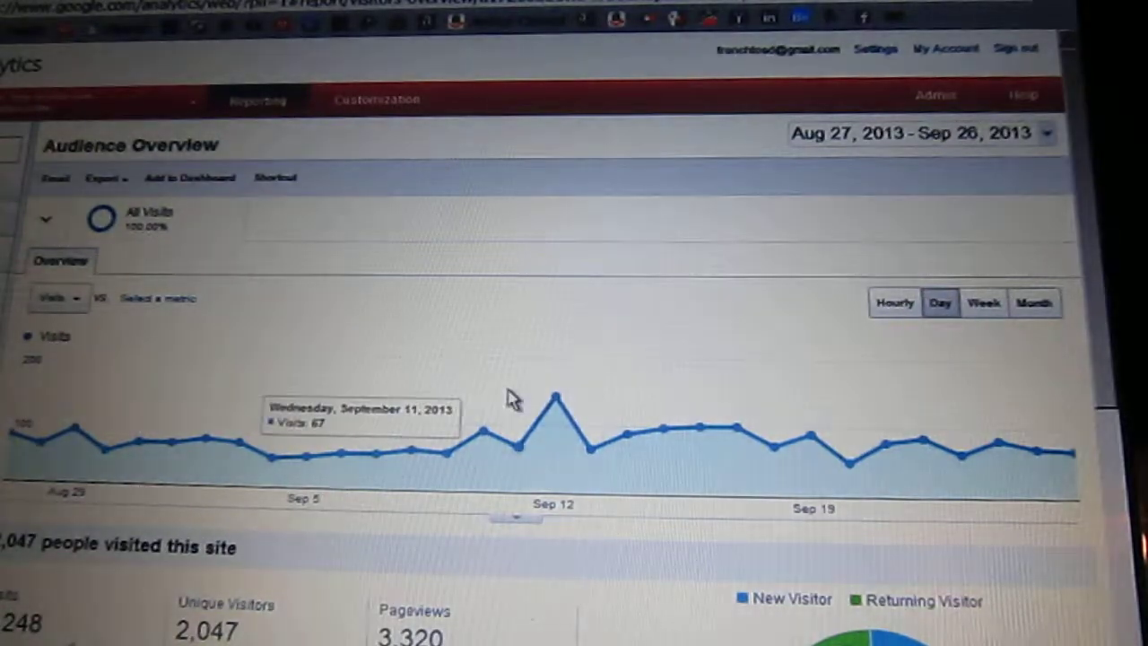
{"action": "mouse_move", "coordinate": [557, 398]}
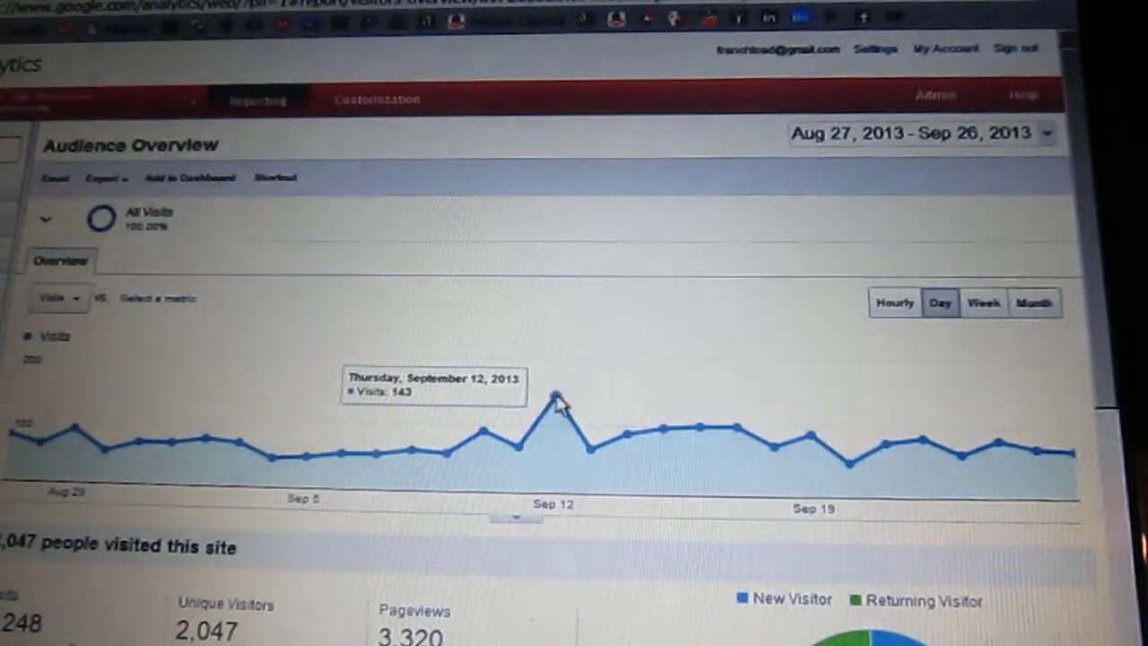
{"action": "mouse_move", "coordinate": [601, 362]}
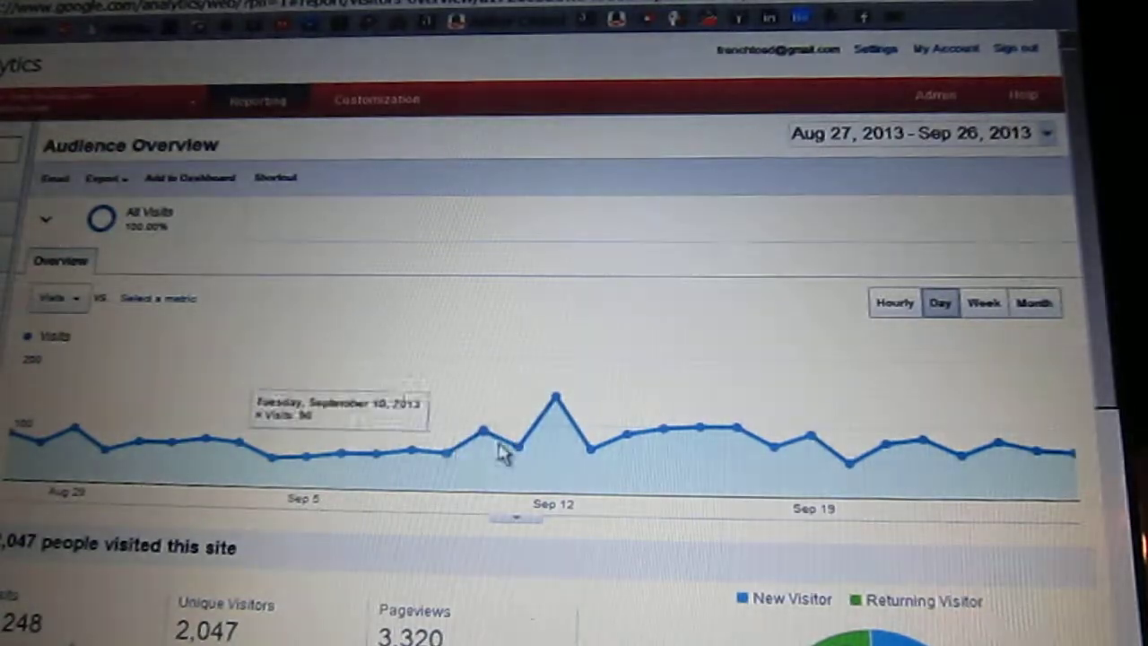
{"action": "mouse_move", "coordinate": [556, 398]}
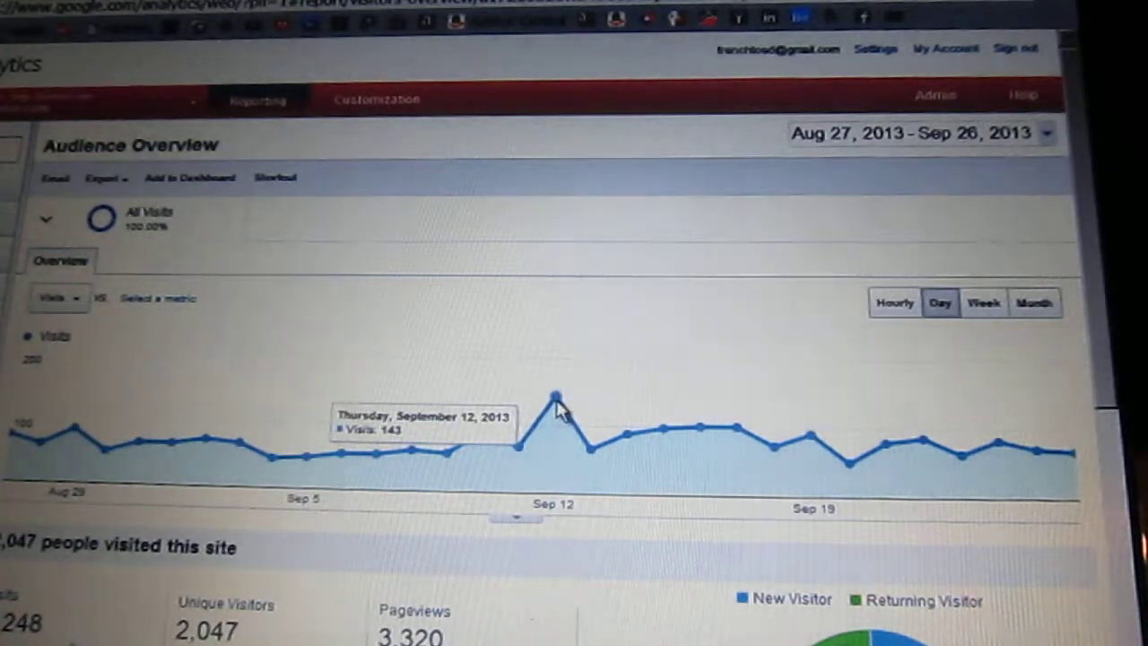
{"action": "mouse_move", "coordinate": [888, 470]}
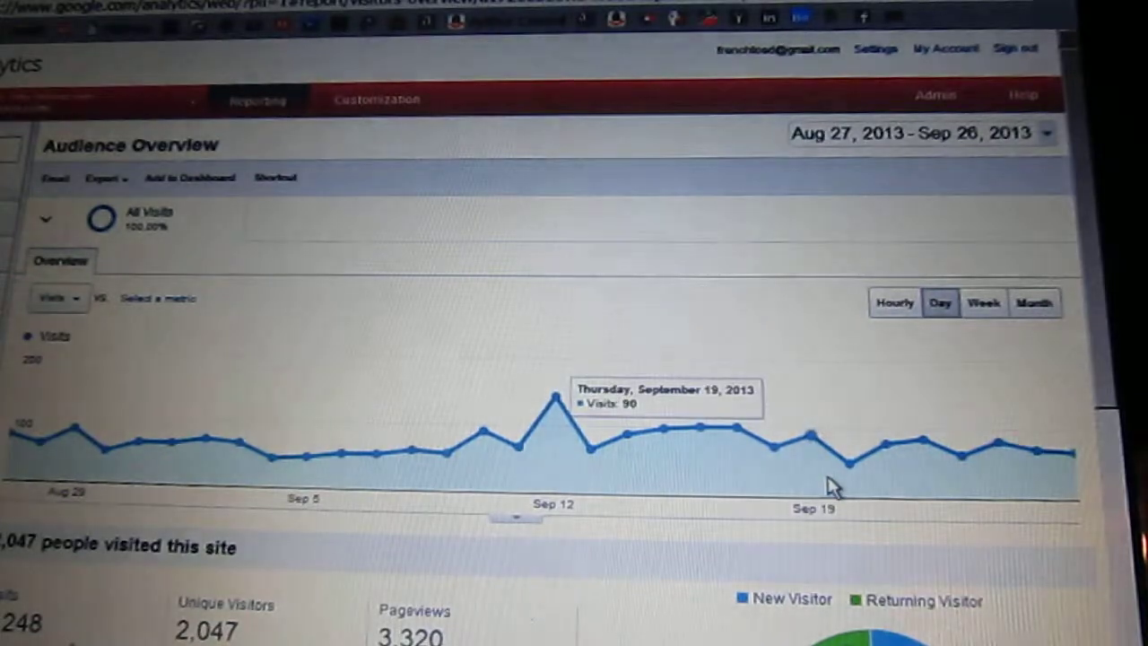
{"action": "mouse_move", "coordinate": [924, 440]}
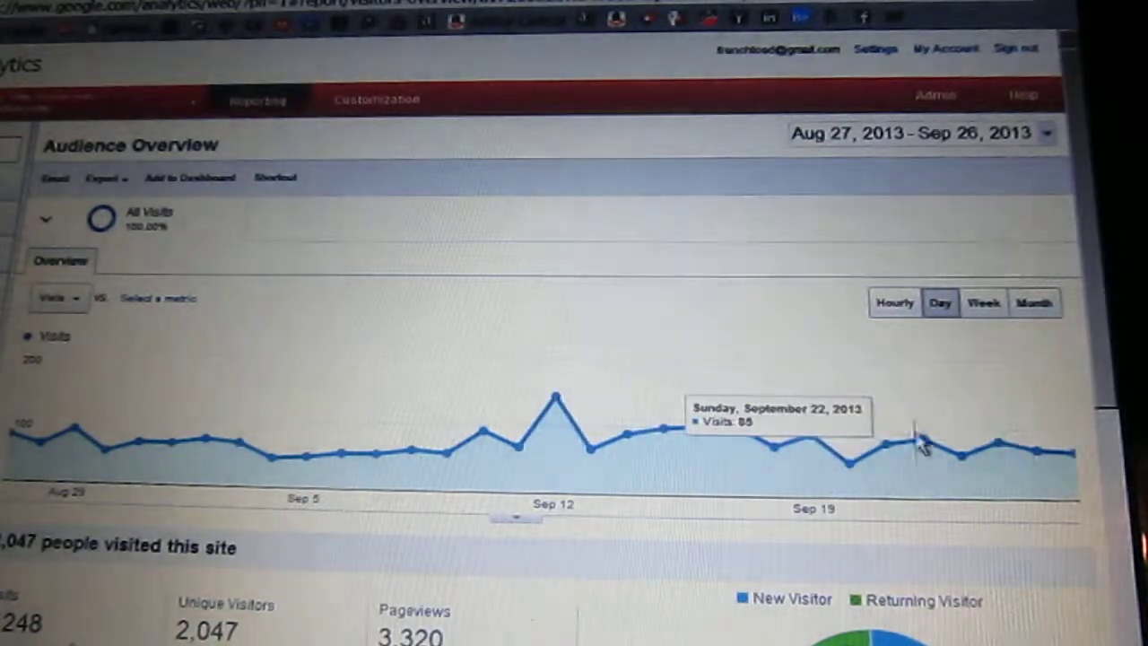
{"action": "mouse_move", "coordinate": [911, 377]}
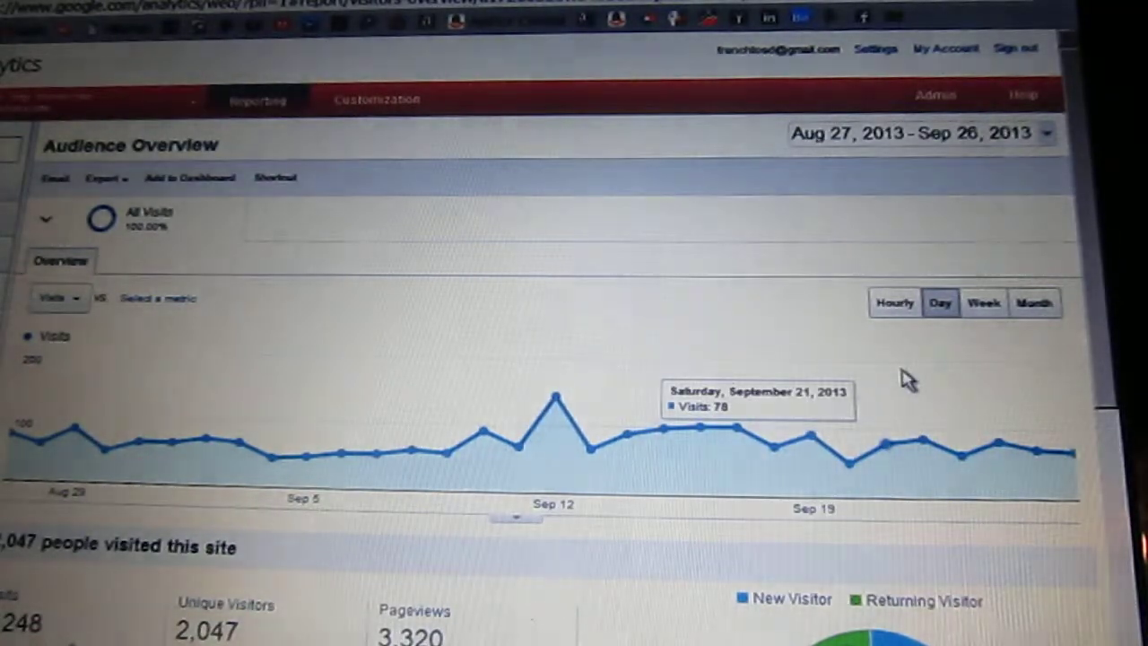
{"action": "mouse_move", "coordinate": [762, 323]}
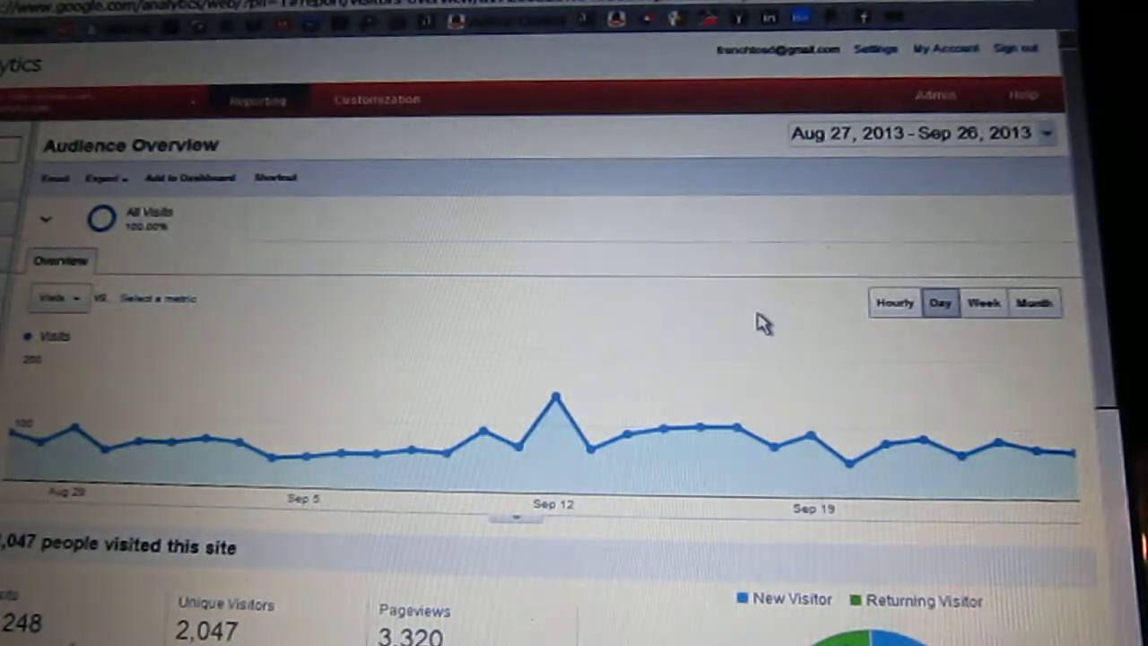
{"action": "scroll", "scroll_direction": "down", "scroll_amount": 3}
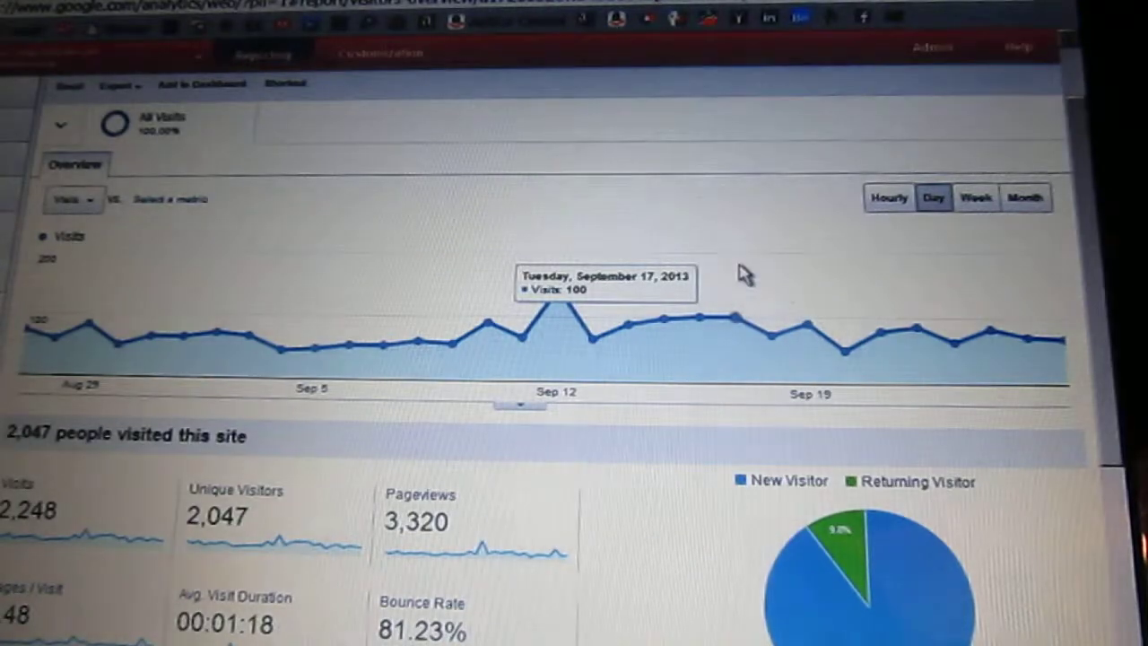
{"action": "scroll", "scroll_direction": "down", "scroll_amount": 3}
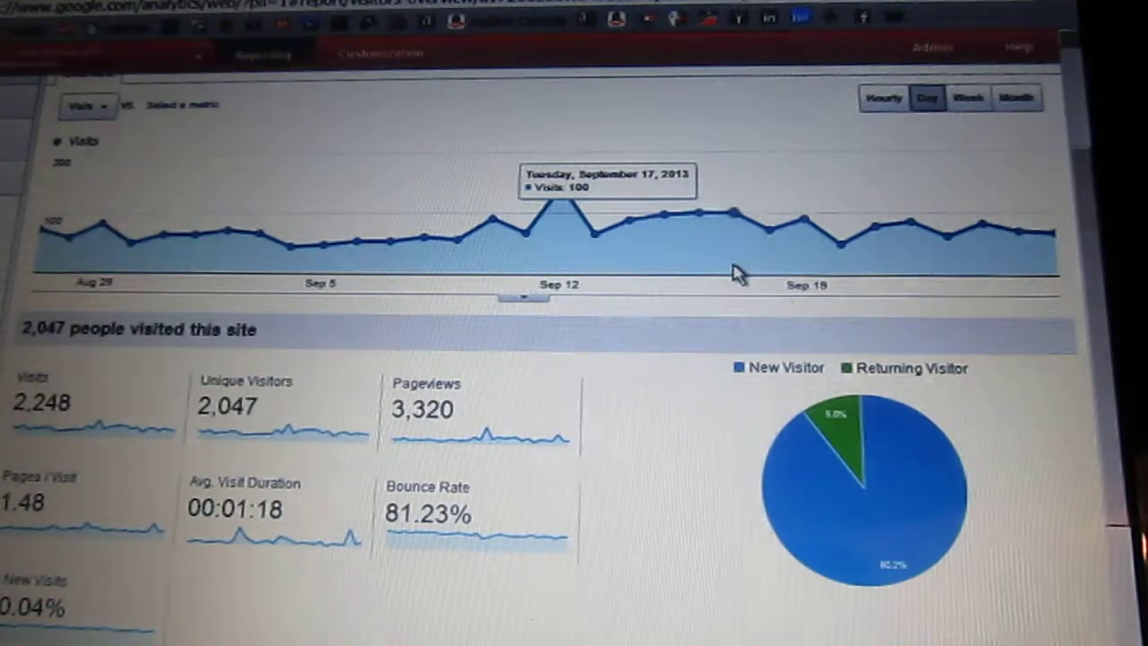
{"action": "mouse_move", "coordinate": [686, 422]}
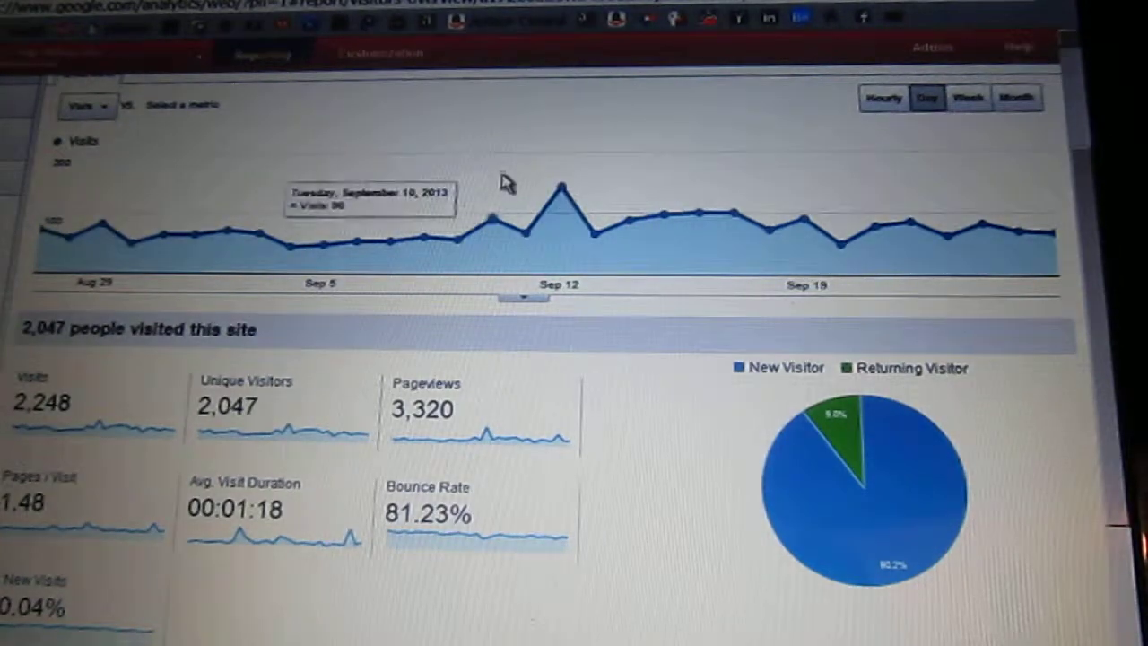
{"action": "mouse_move", "coordinate": [653, 440]}
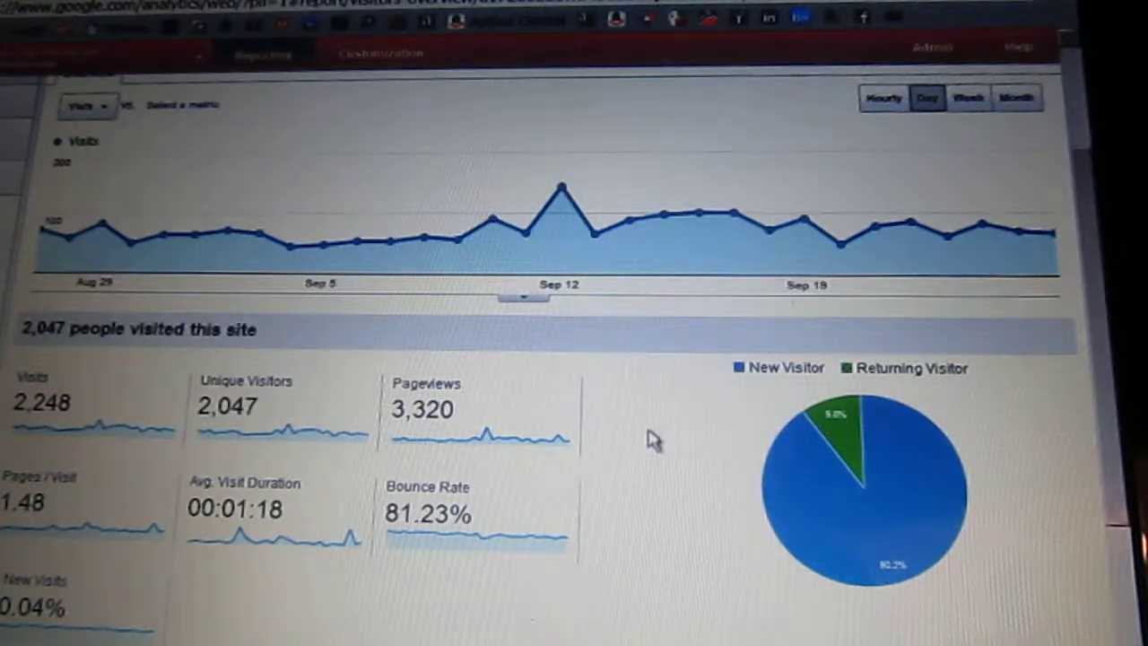
{"action": "mouse_move", "coordinate": [660, 513]}
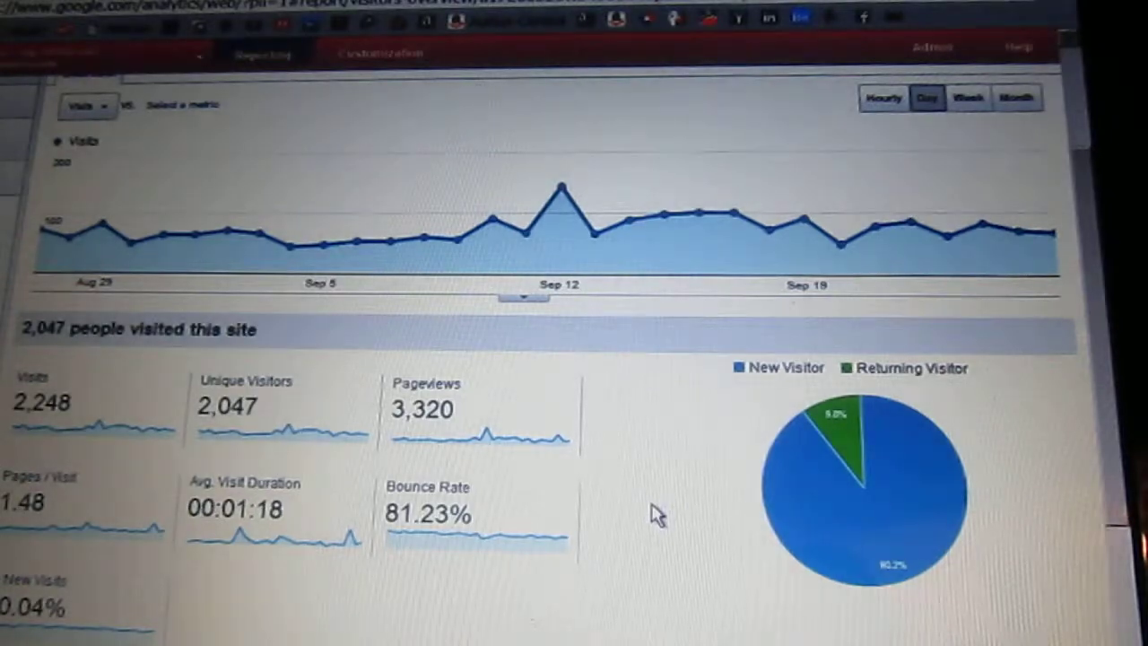
{"action": "scroll", "scroll_direction": "down", "scroll_amount": 3}
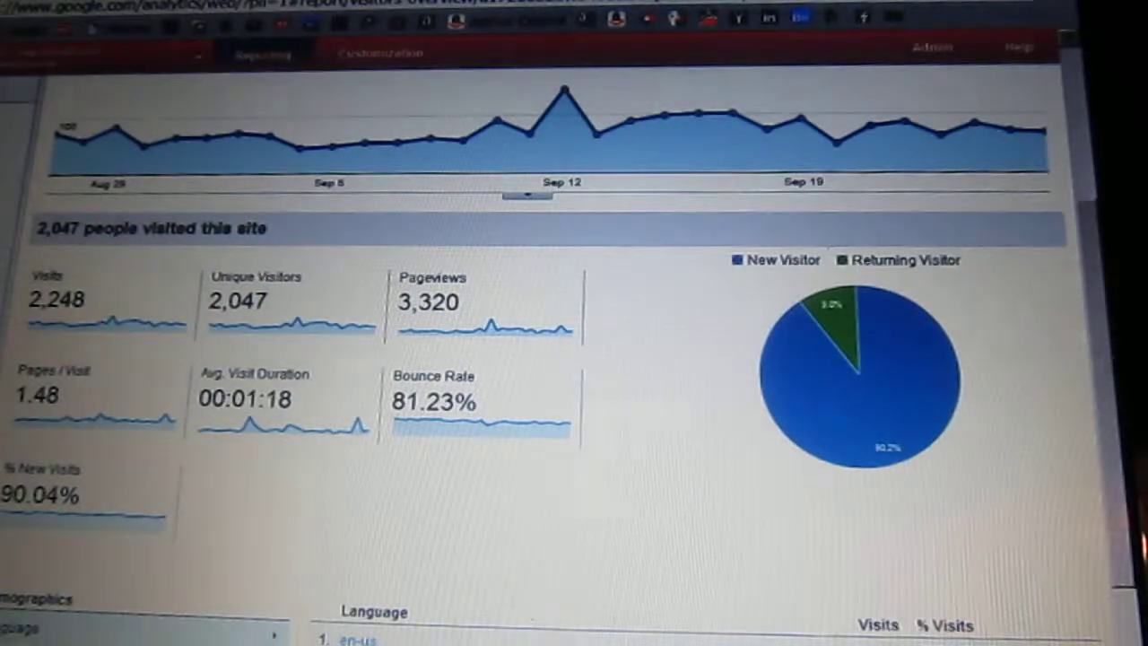
{"action": "mouse_move", "coordinate": [1072, 403]}
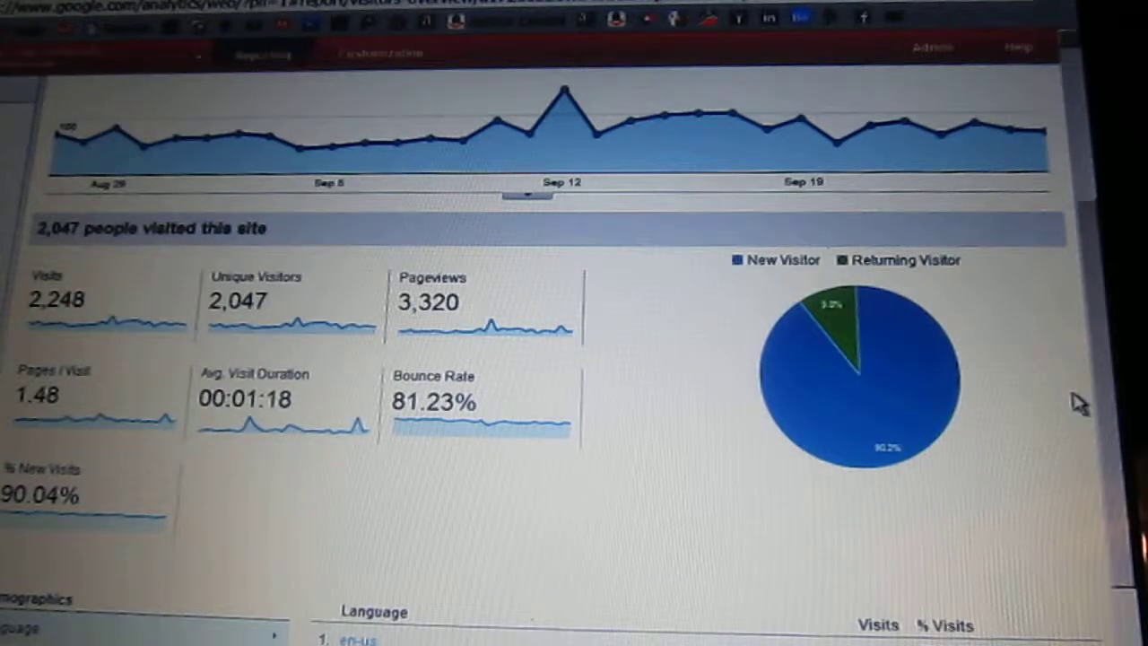
{"action": "scroll", "scroll_direction": "down", "scroll_amount": 3}
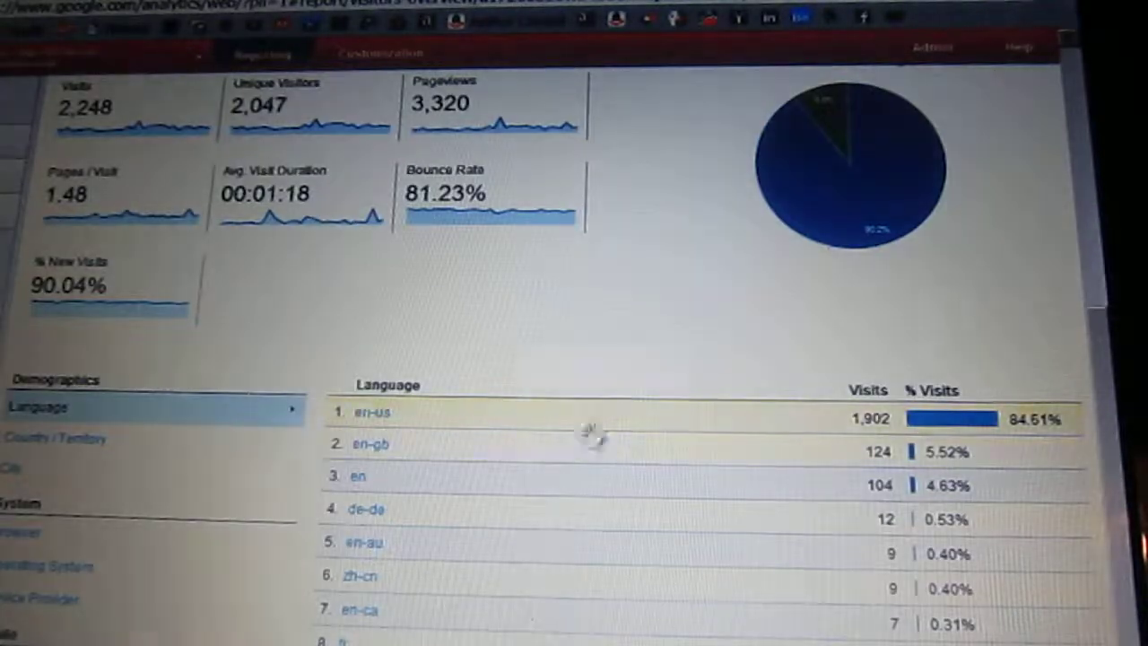
{"action": "scroll", "scroll_direction": "down", "scroll_amount": 3}
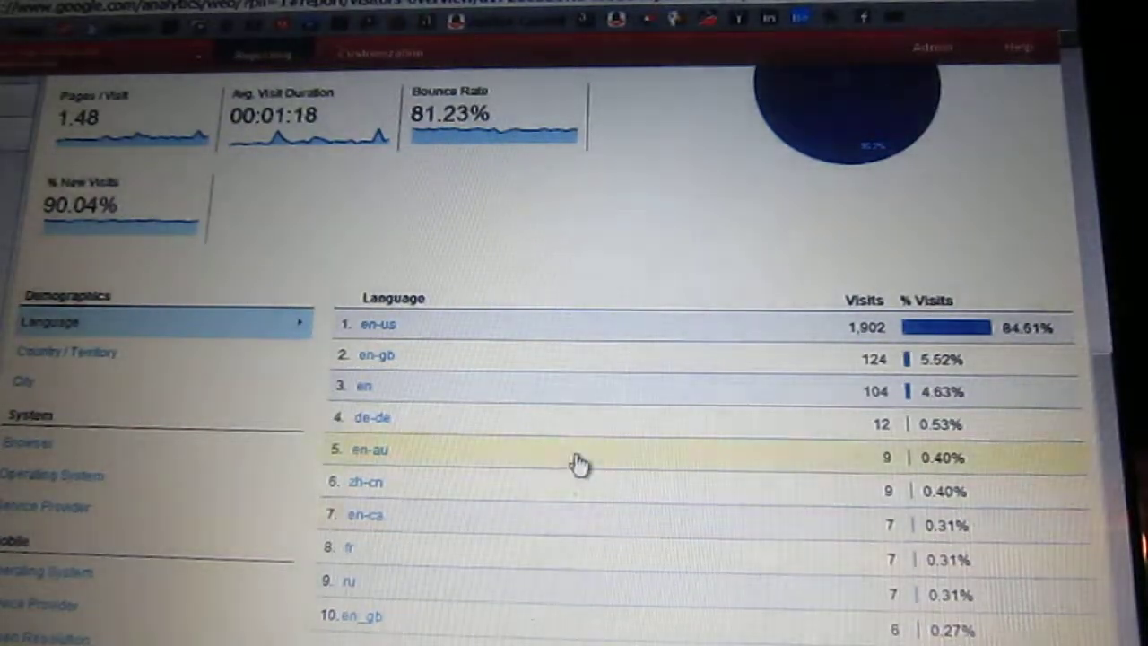
{"action": "mouse_move", "coordinate": [599, 519]}
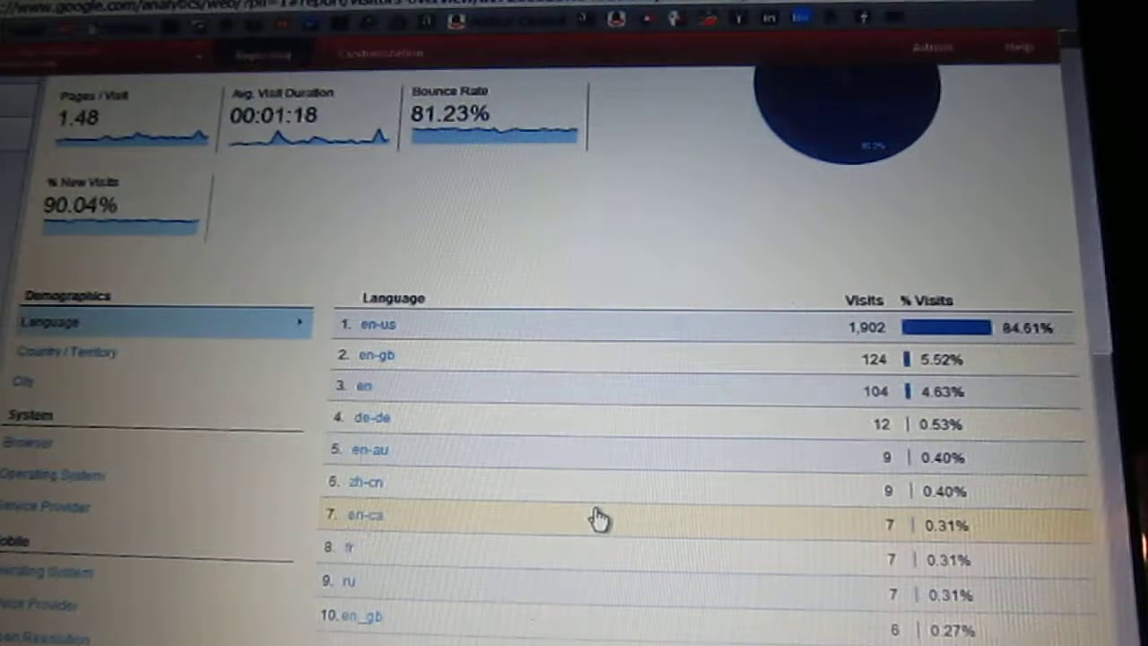
{"action": "scroll", "scroll_direction": "up", "scroll_amount": 3}
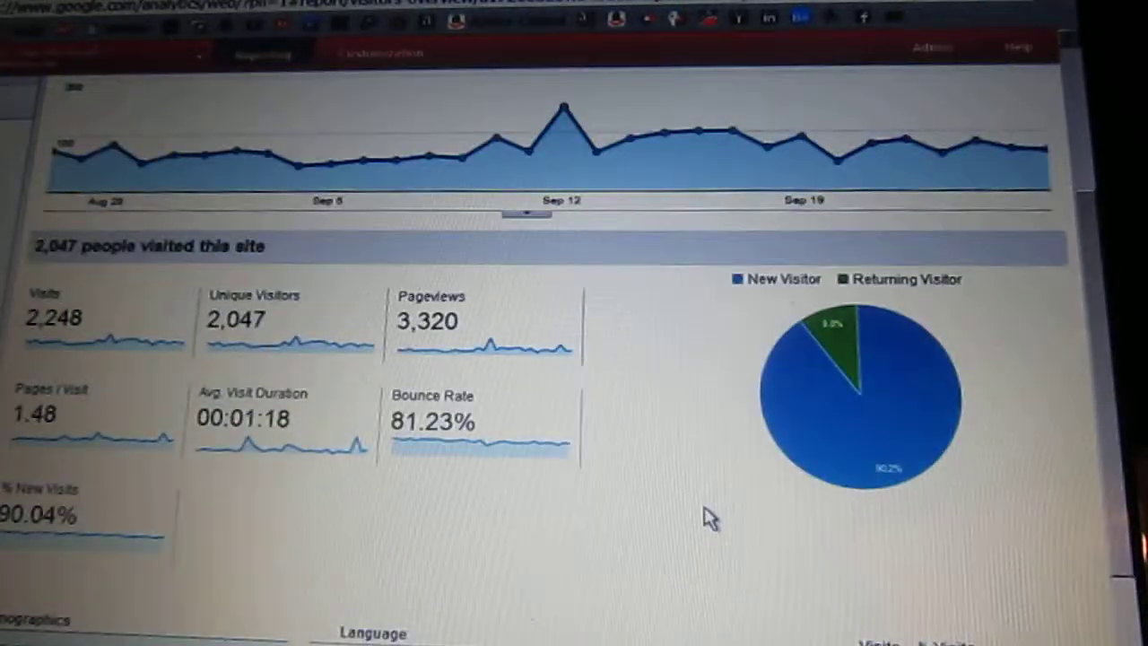